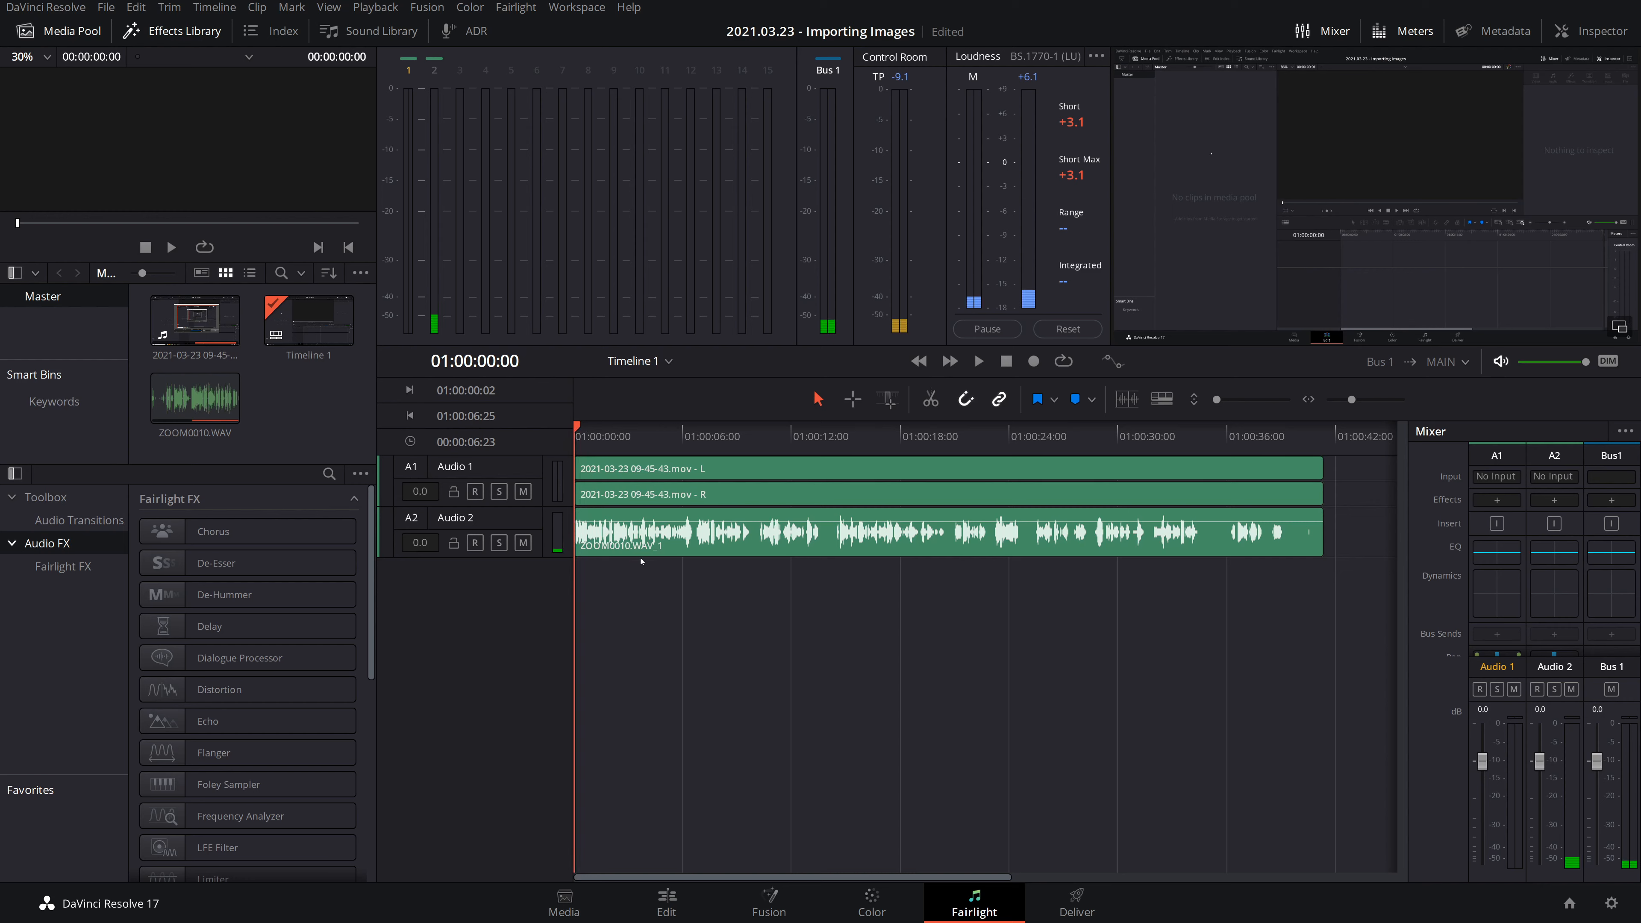
Mark the in–out range 01:00:00:00–01:00:01:55 on the Fairlight timeline and bring up Keyboard Customization
{"action": "left_click", "coordinate": [979, 360]}
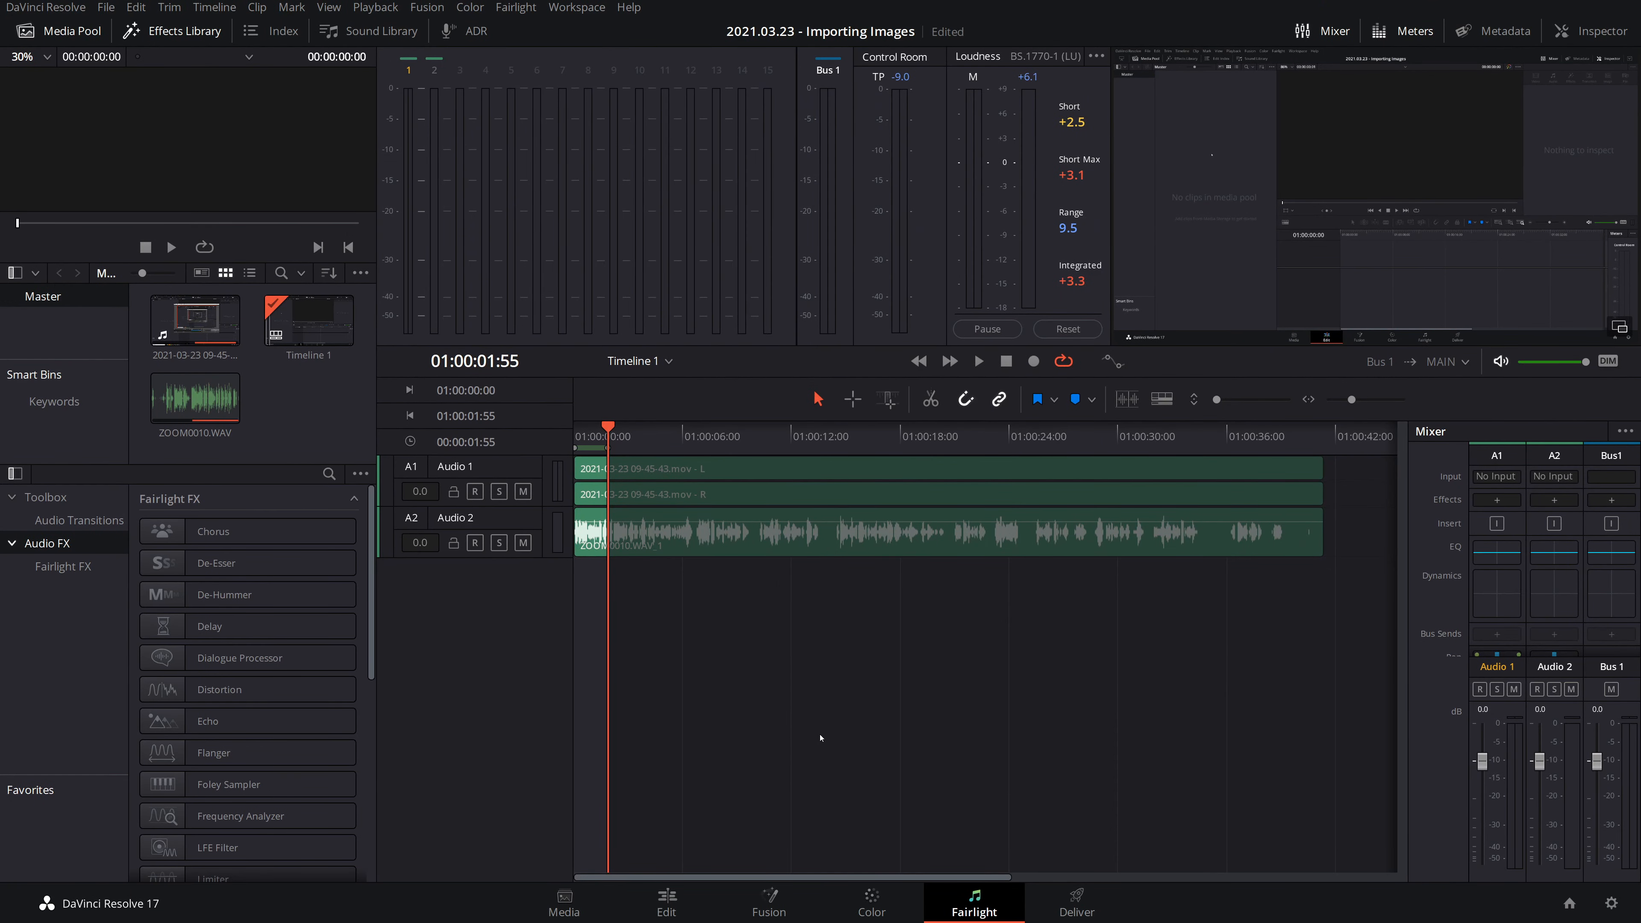
{"action": "key", "text": "alt+/"}
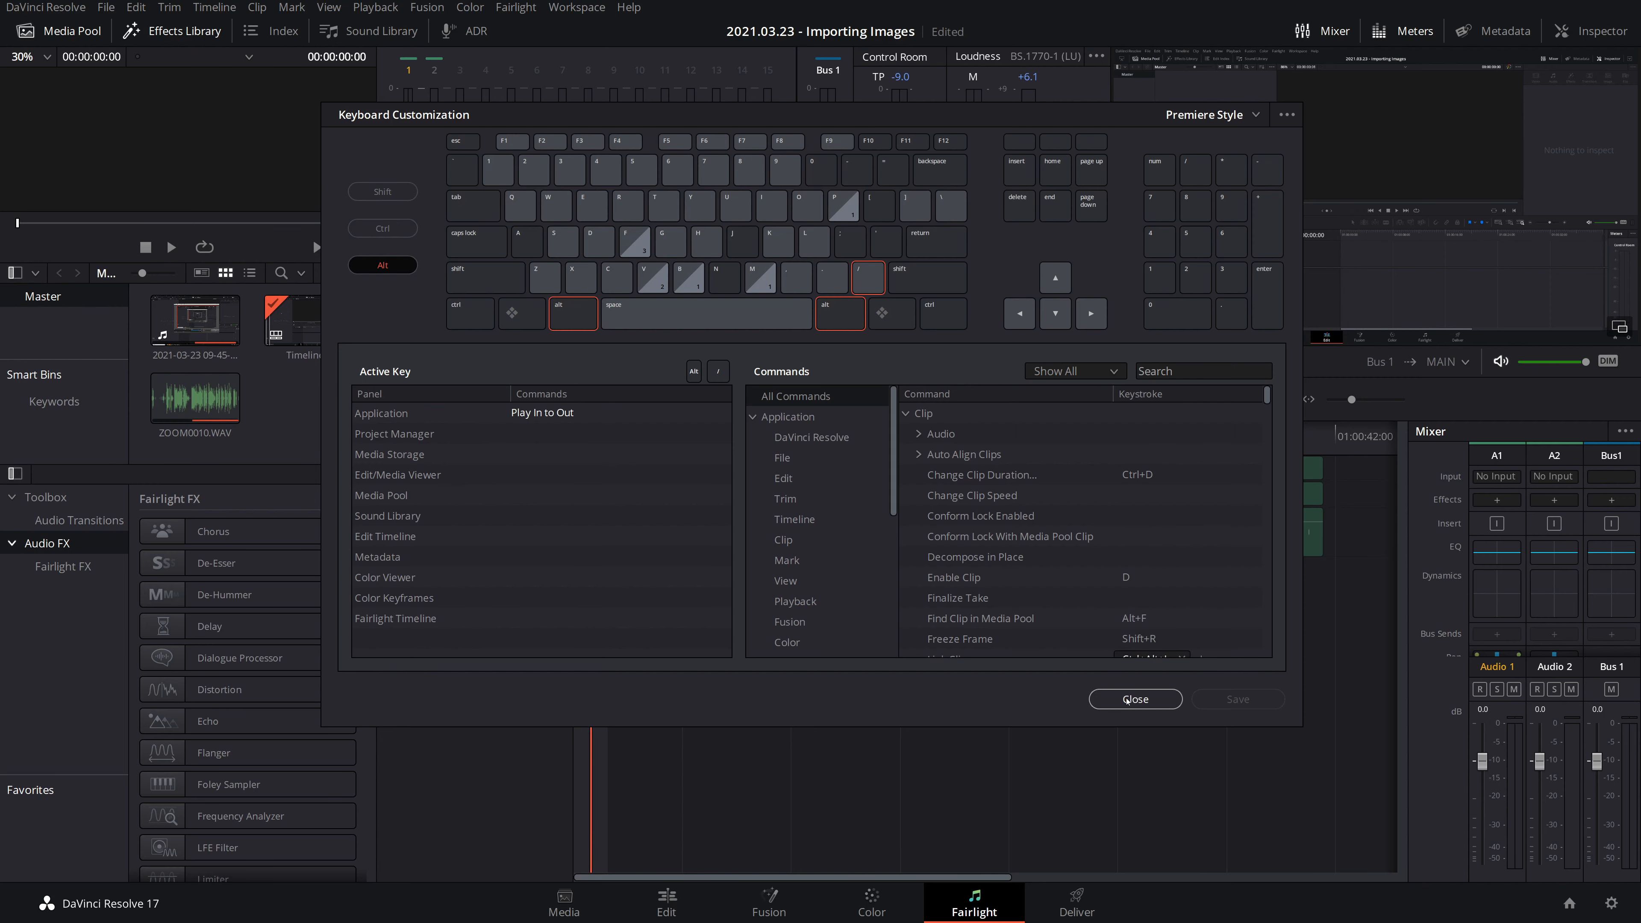
Close Keyboard Customization and play the marked in–out range in a loop
{"action": "left_click", "coordinate": [1136, 699]}
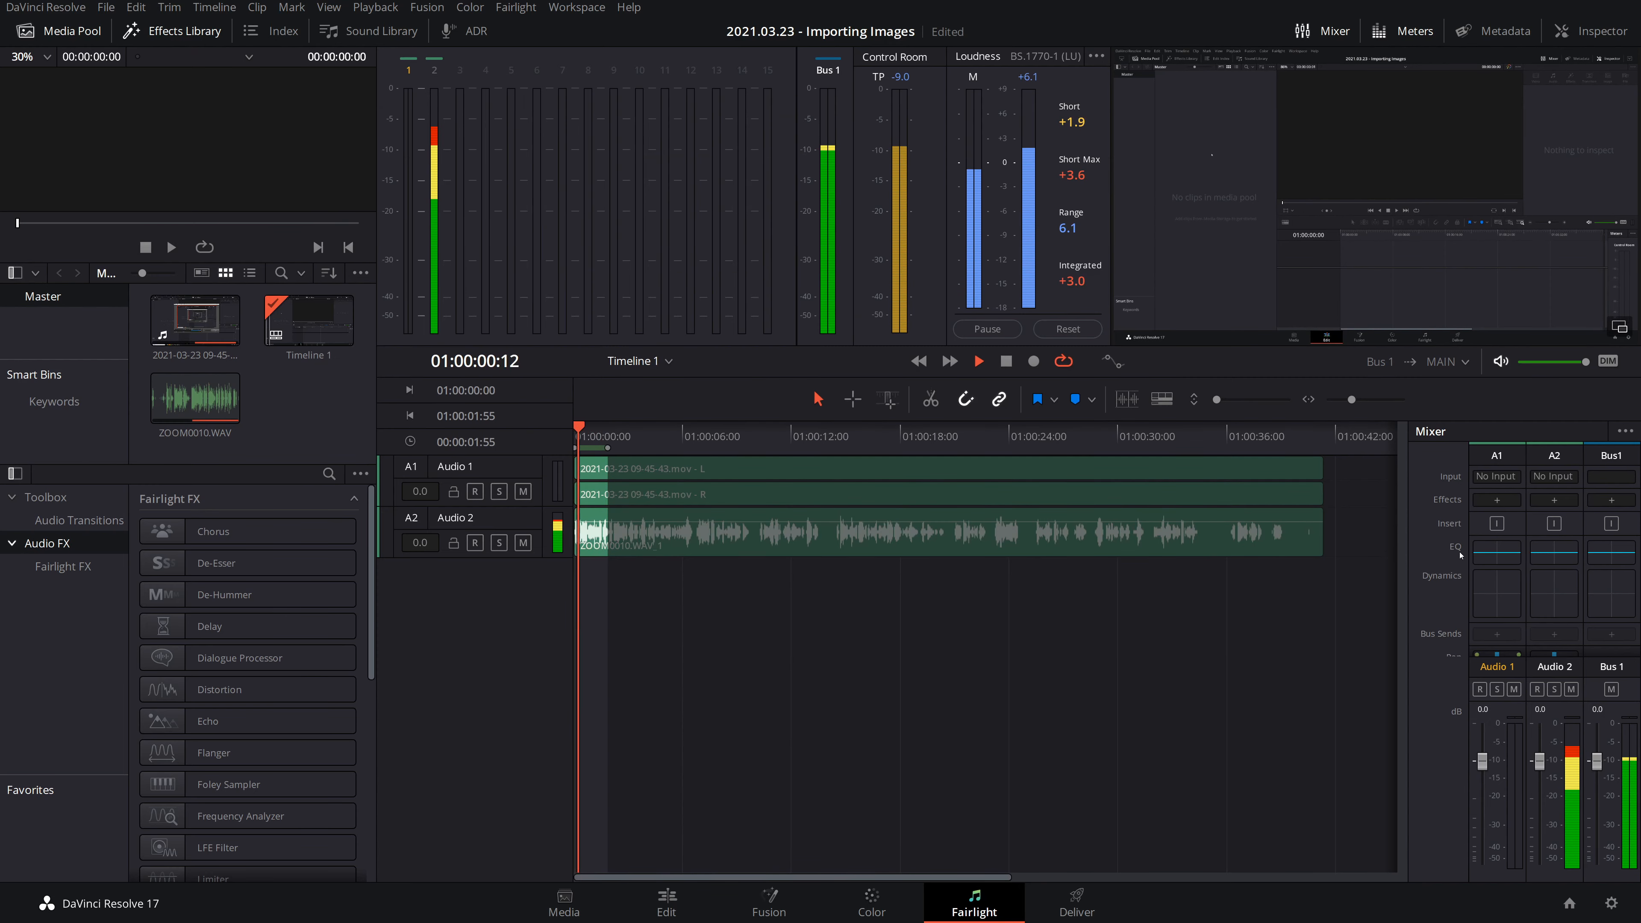